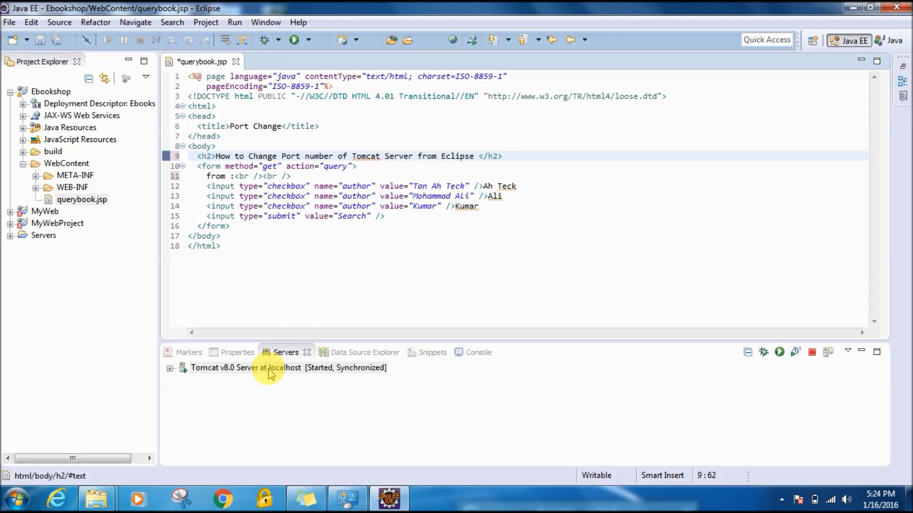
mouse_move(268, 367)
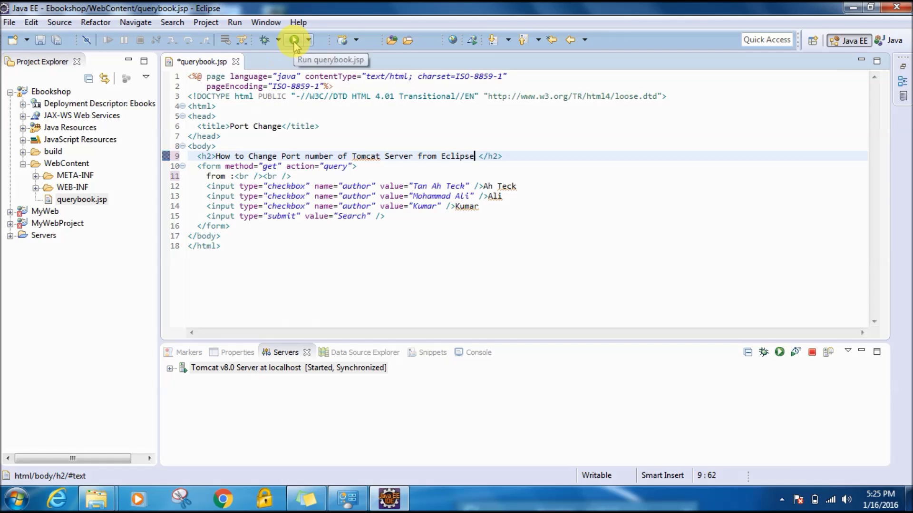
Step: Run querybook.jsp on the Tomcat v8.0 server, saving the modified page first
left_click(295, 40)
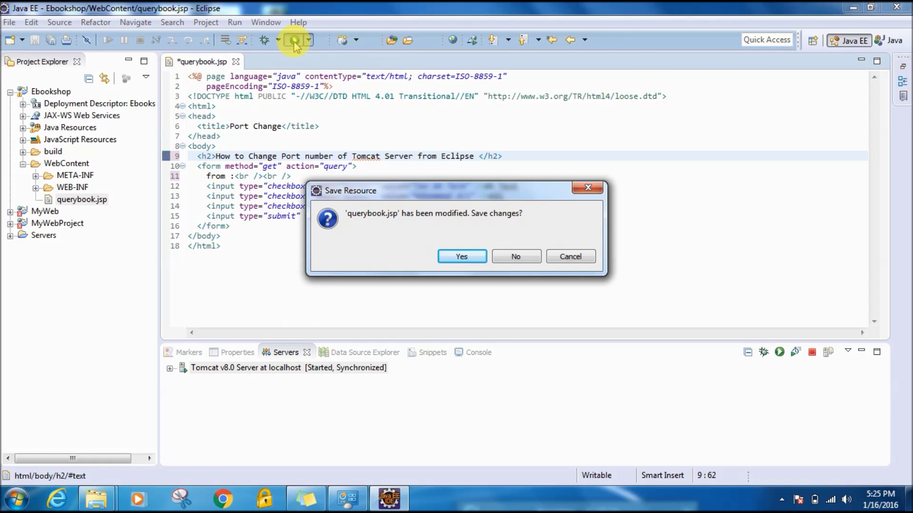
left_click(461, 256)
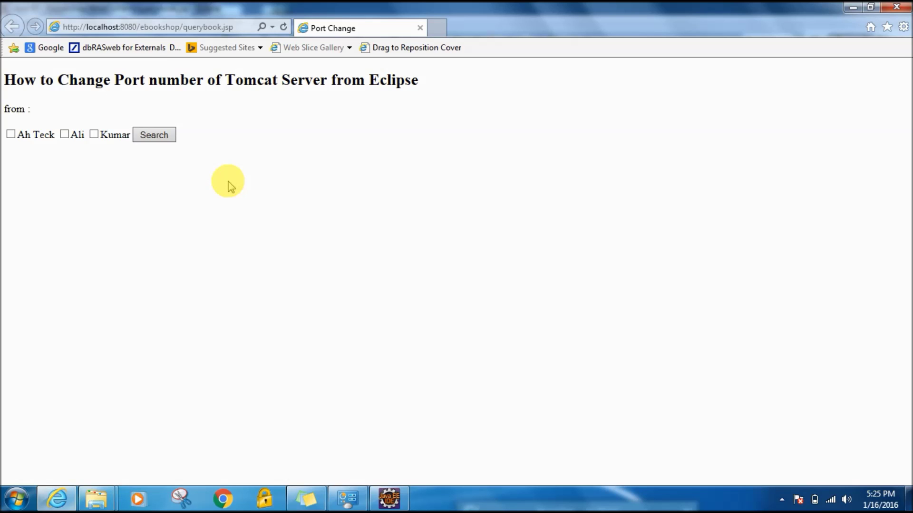
mouse_move(384, 402)
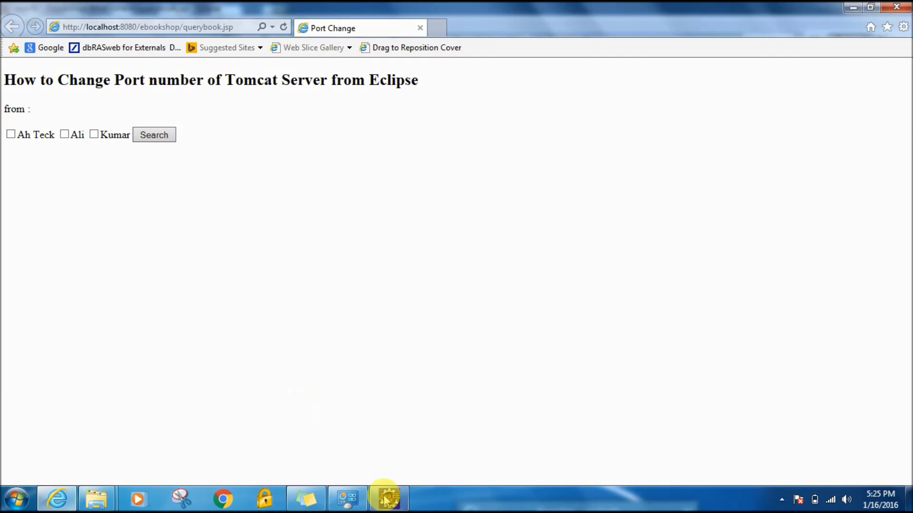
Step: Return to Eclipse and select the Tomcat v8.0 localhost server in the Servers view
left_click(388, 498)
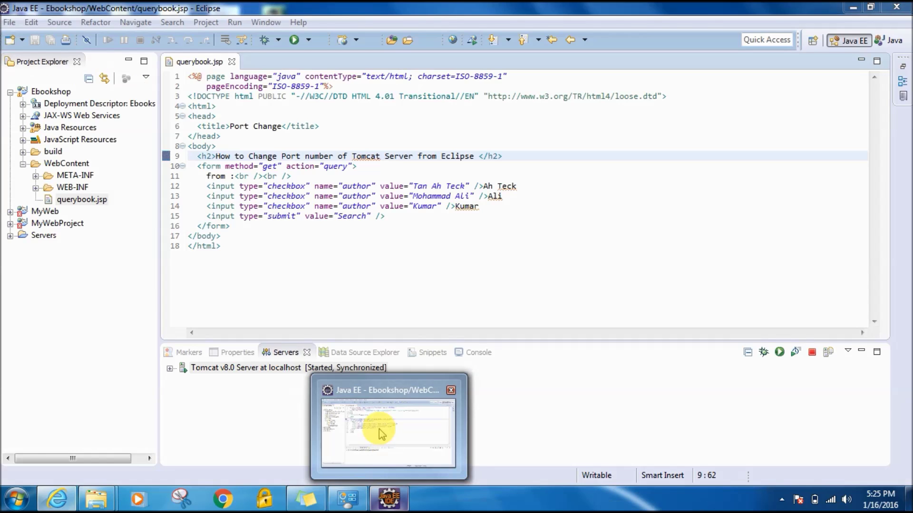
mouse_move(387, 430)
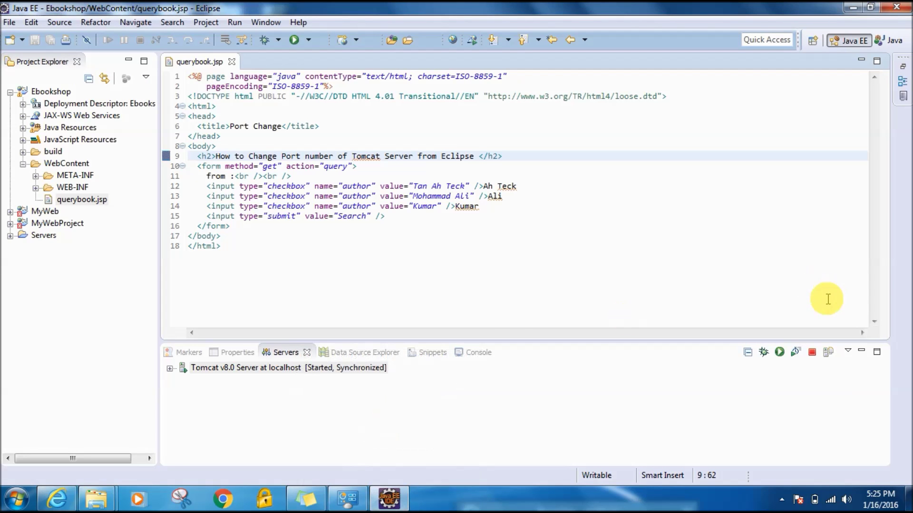
left_click(246, 367)
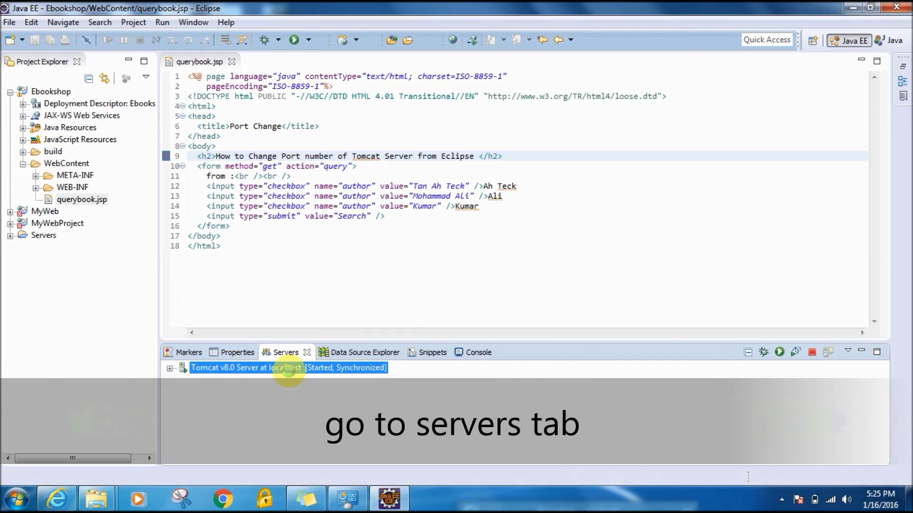
Step: In the Tomcat v8.0 server overview, change the HTTP/1.1 port from 8080 to 8082
double_click(285, 367)
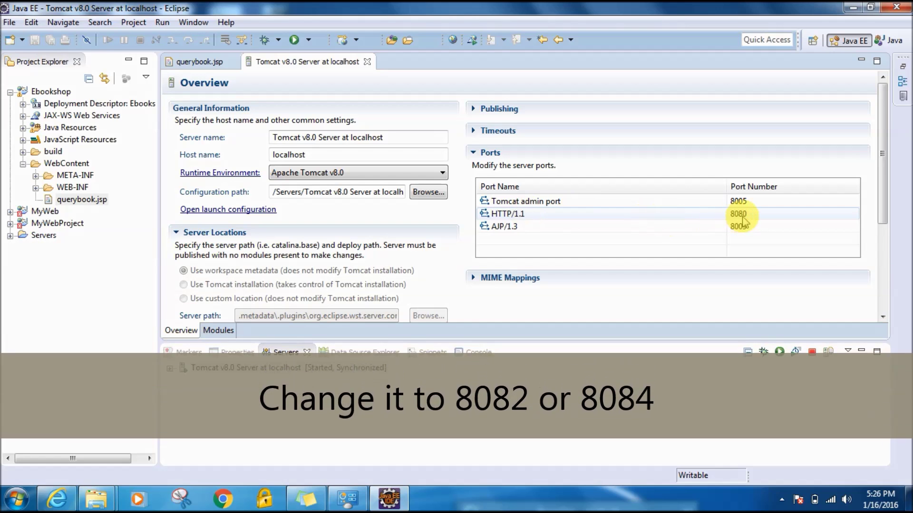
left_click(738, 213)
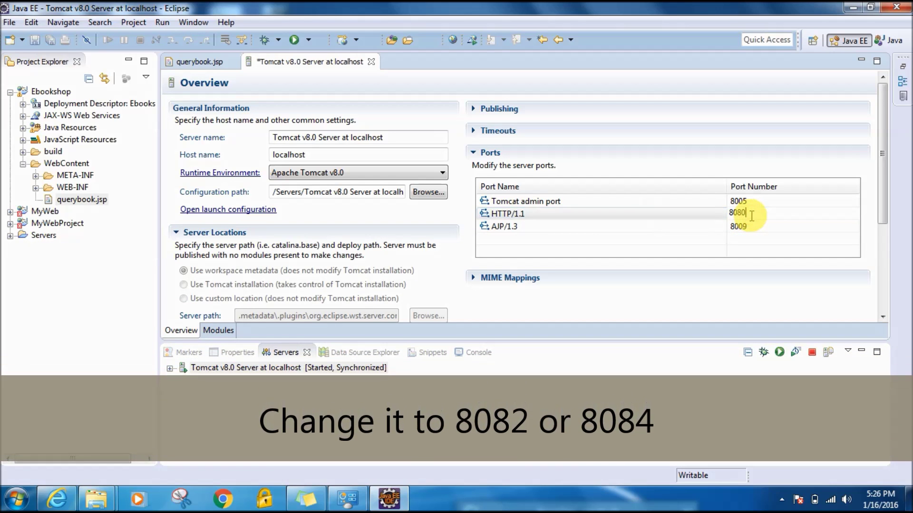
key("Backspace")
type("2")
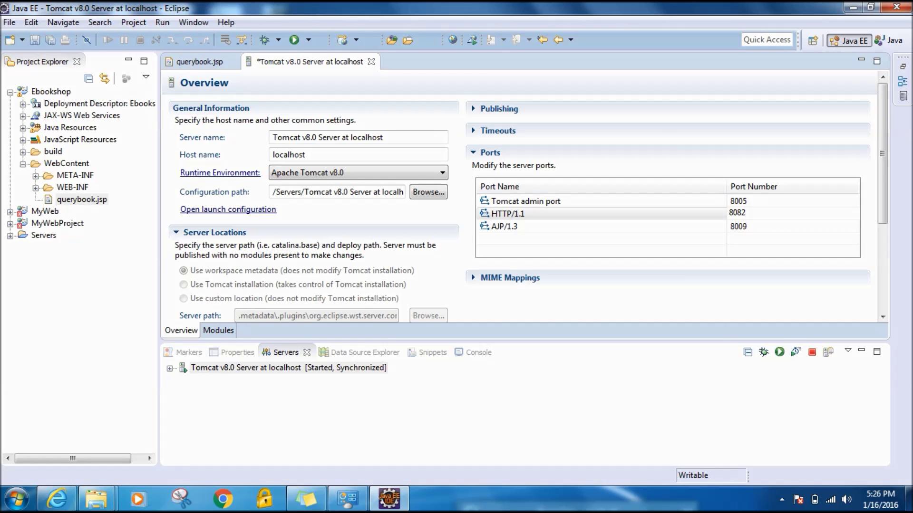
mouse_move(392, 414)
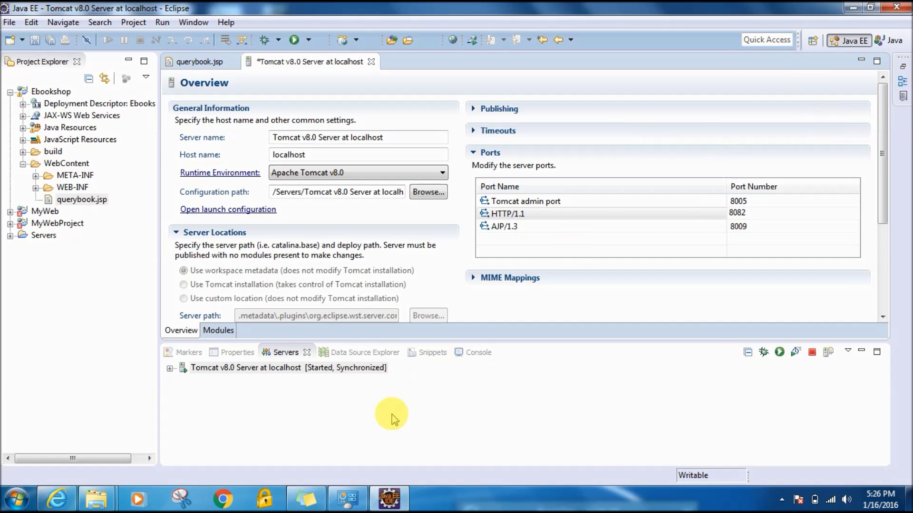
mouse_move(436, 64)
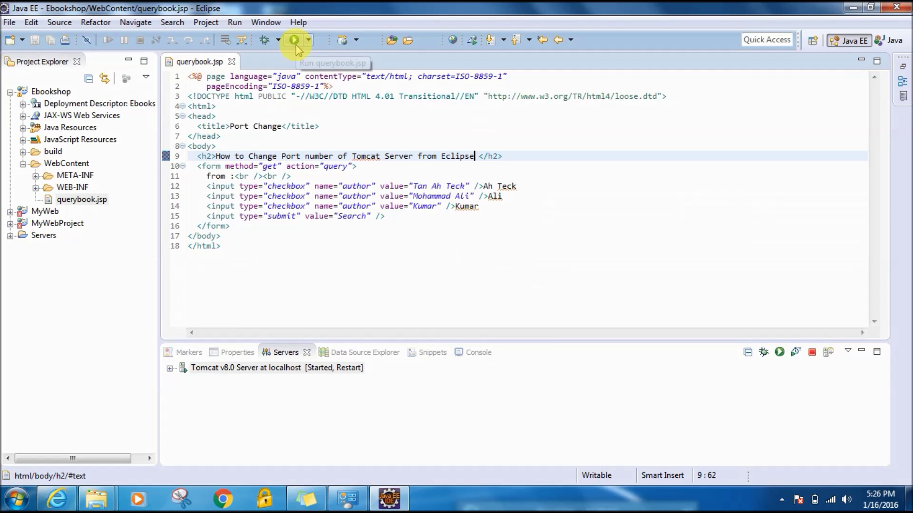
Step: Run querybook.jsp again, confirming the Tomcat v8.0 restart so it starts on port 8082
left_click(294, 40)
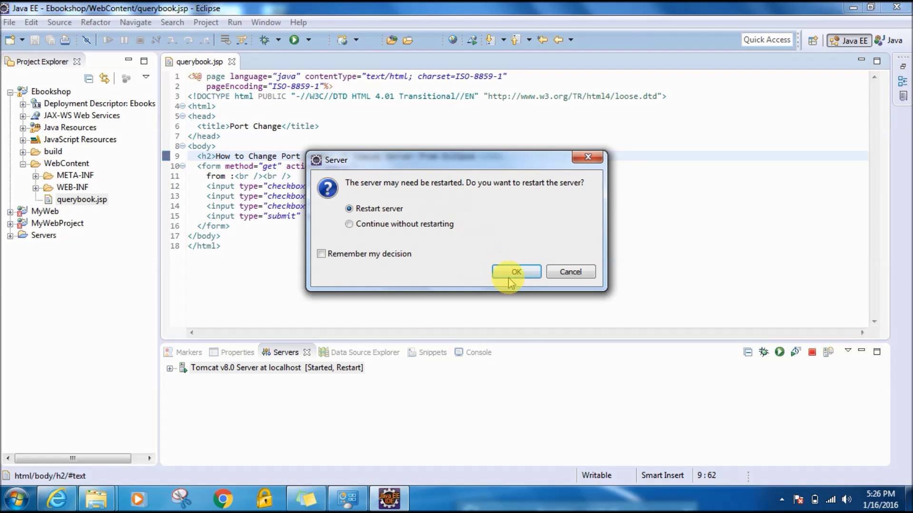
left_click(515, 272)
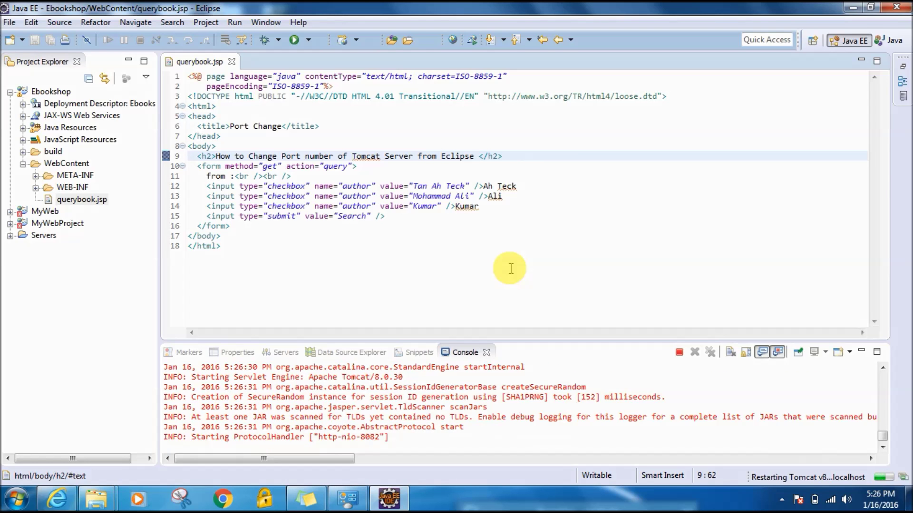
Step: Check the Console and Servers view until Tomcat v8.0 shows Started, Synchronized on port 8082
left_click(474, 156)
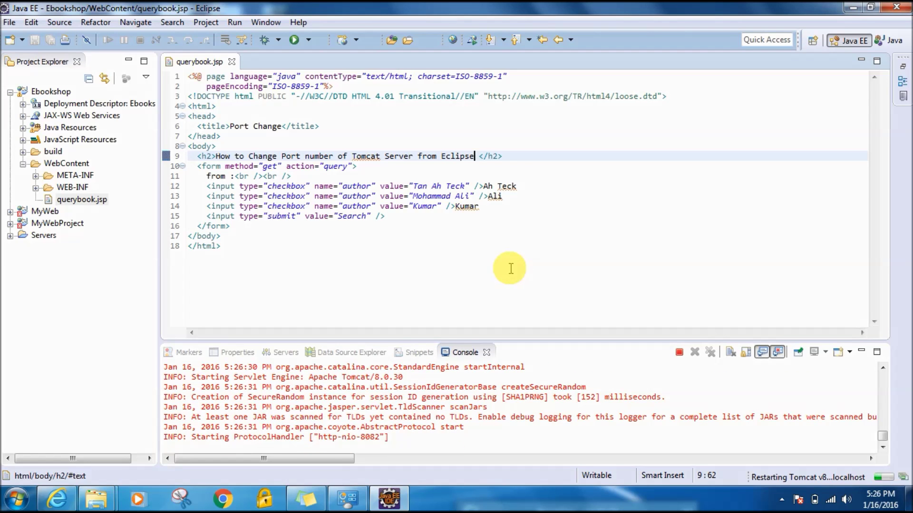
left_click(55, 499)
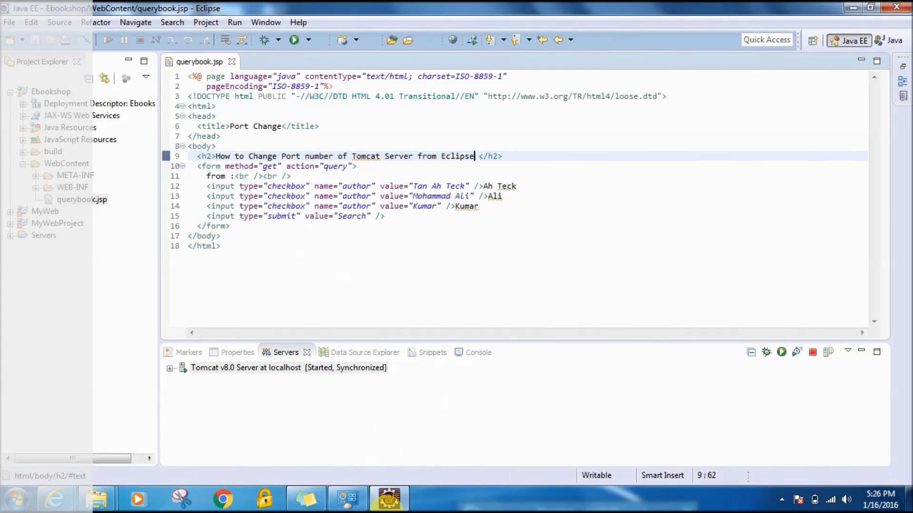
mouse_move(317, 499)
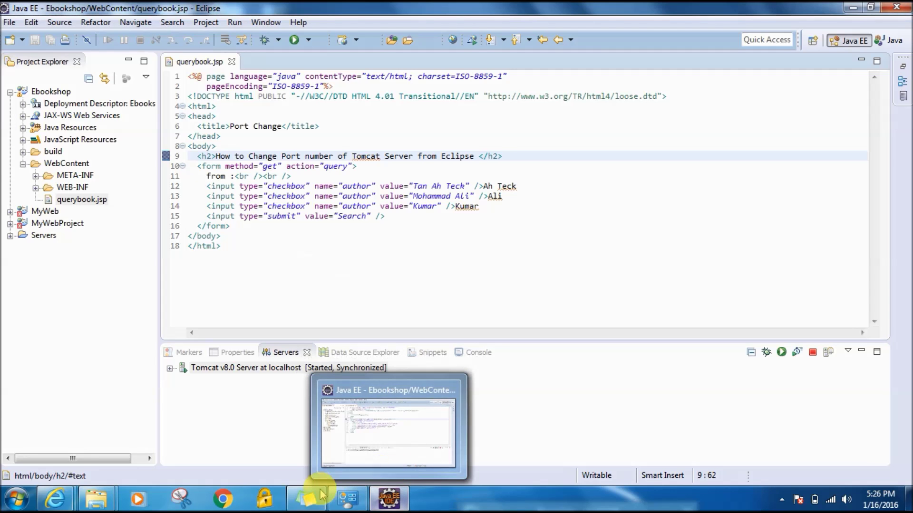